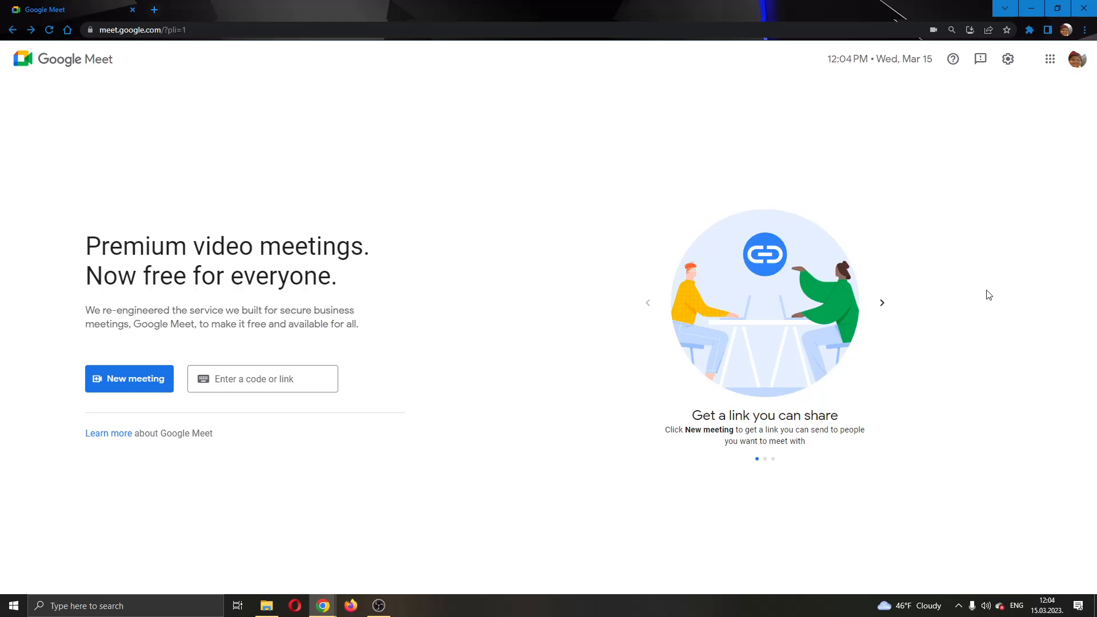
pyautogui.moveTo(869, 354)
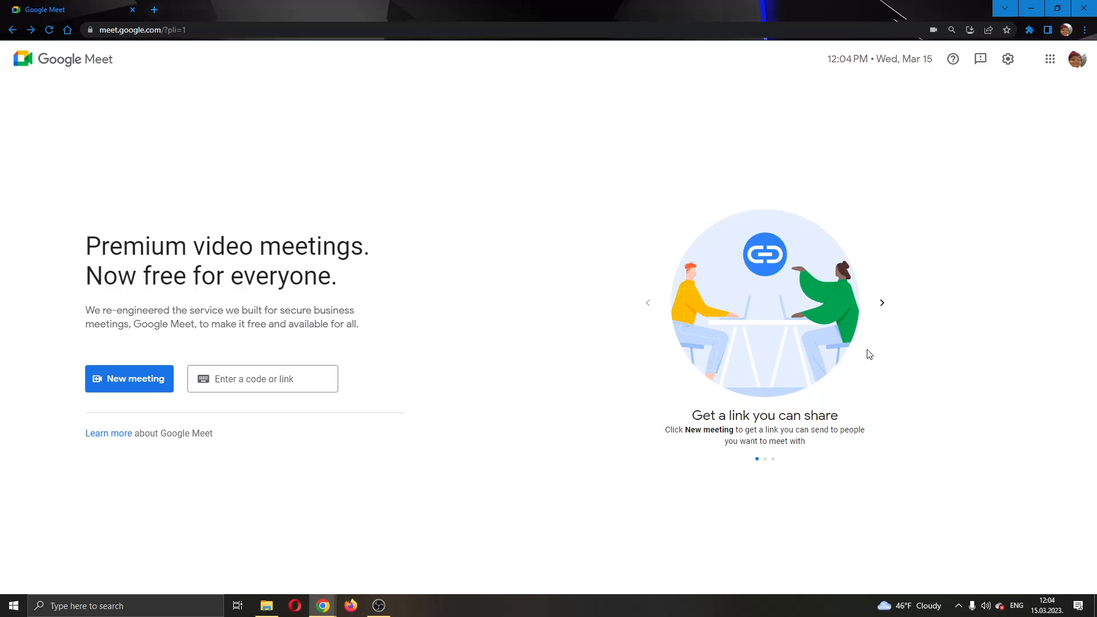
pyautogui.moveTo(599, 248)
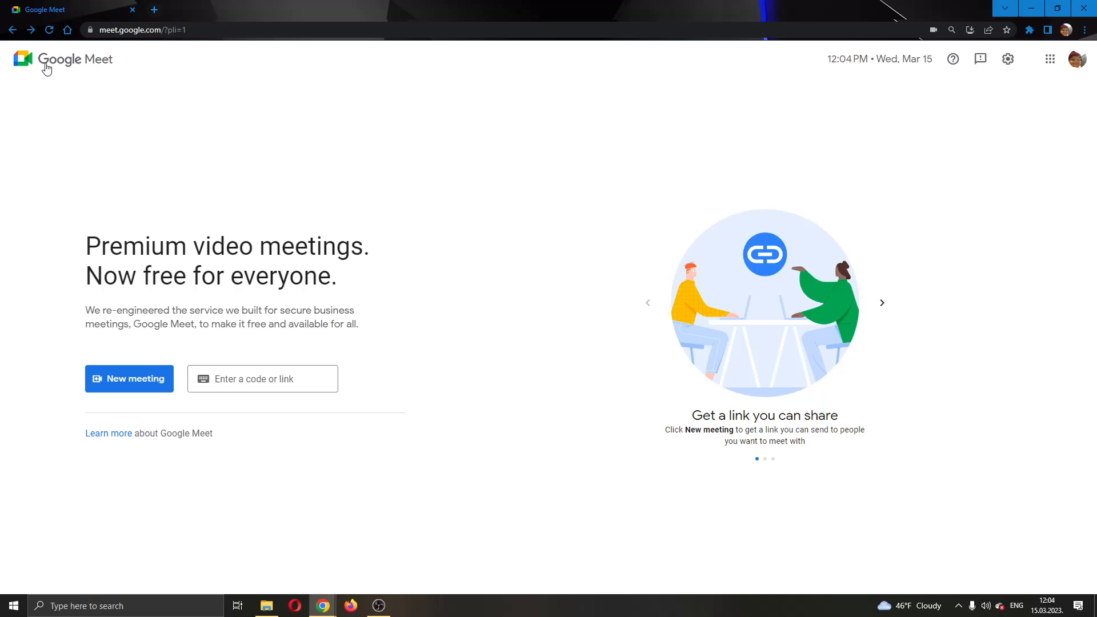
pyautogui.moveTo(576, 247)
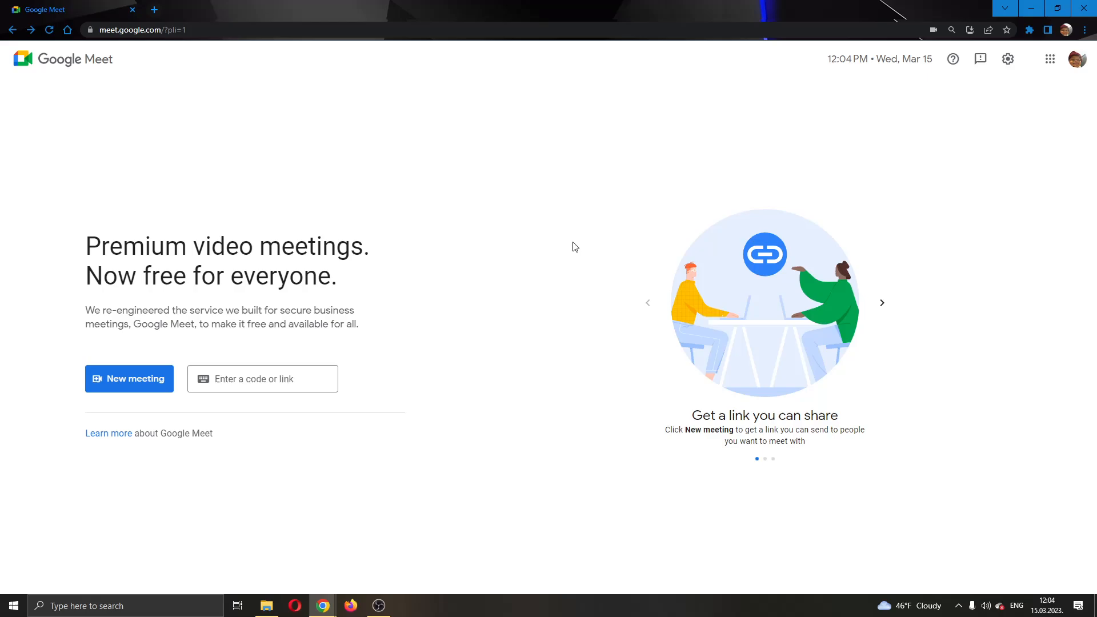
pyautogui.moveTo(509, 293)
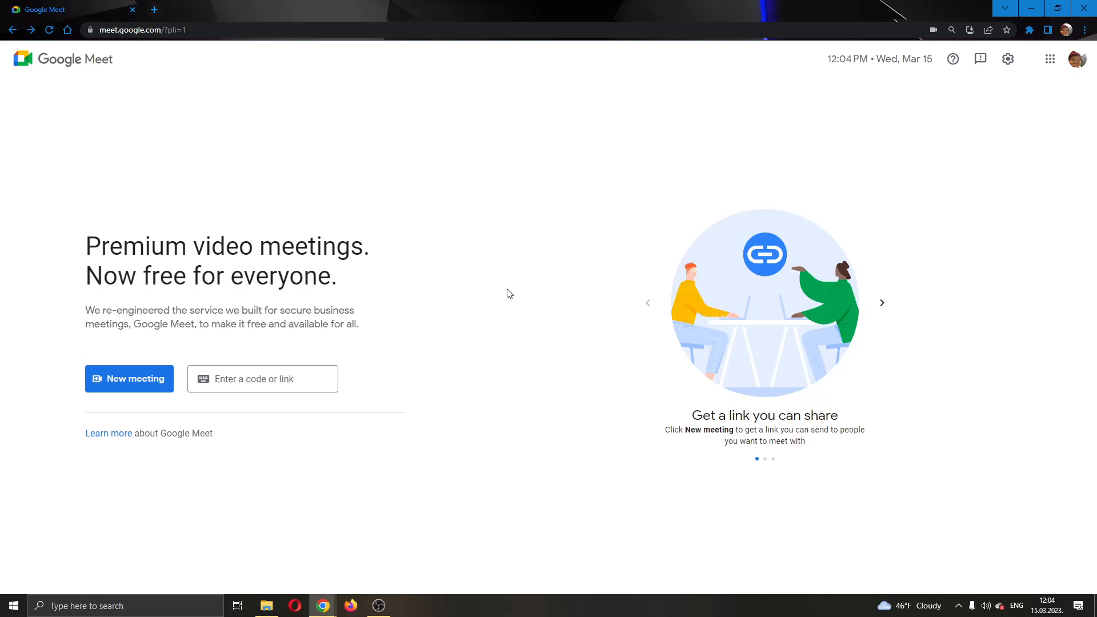
pyautogui.moveTo(541, 208)
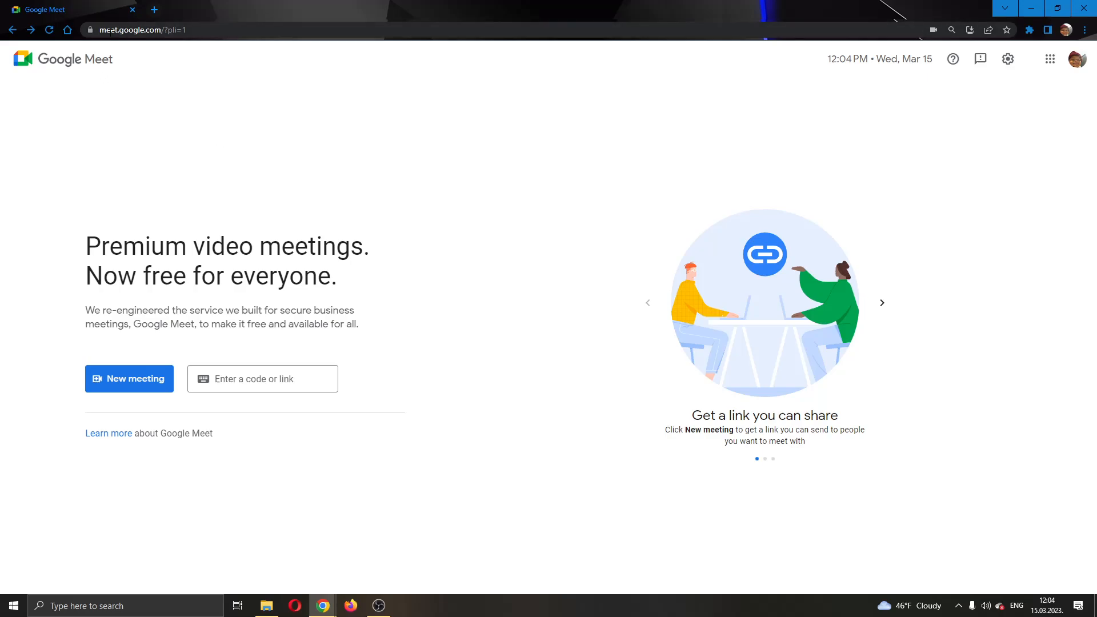
pyautogui.moveTo(372, 109)
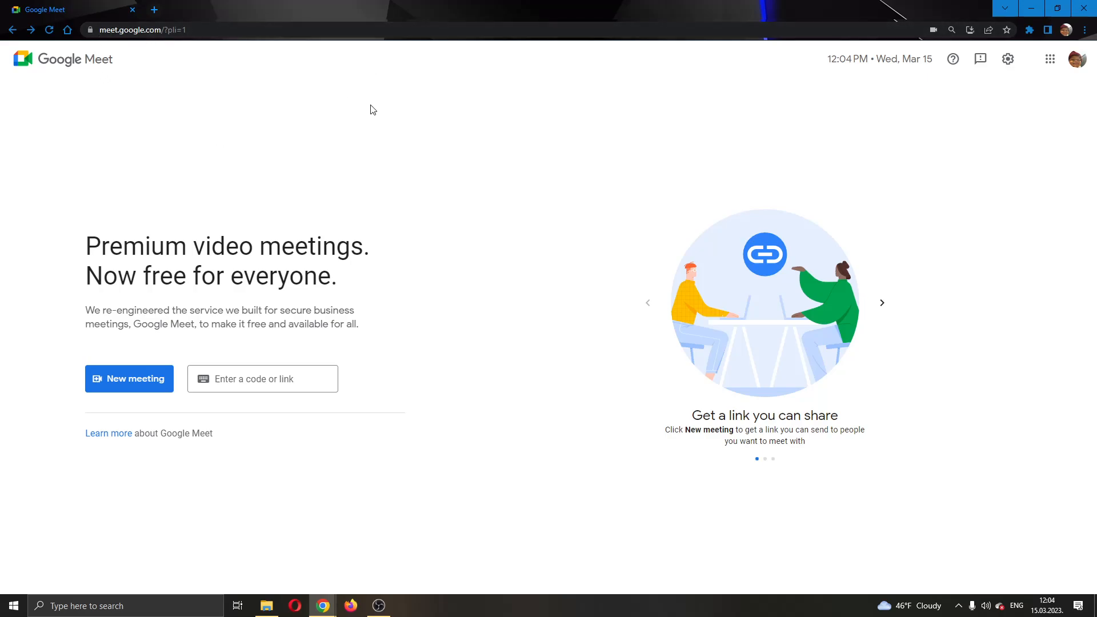
pyautogui.moveTo(461, 202)
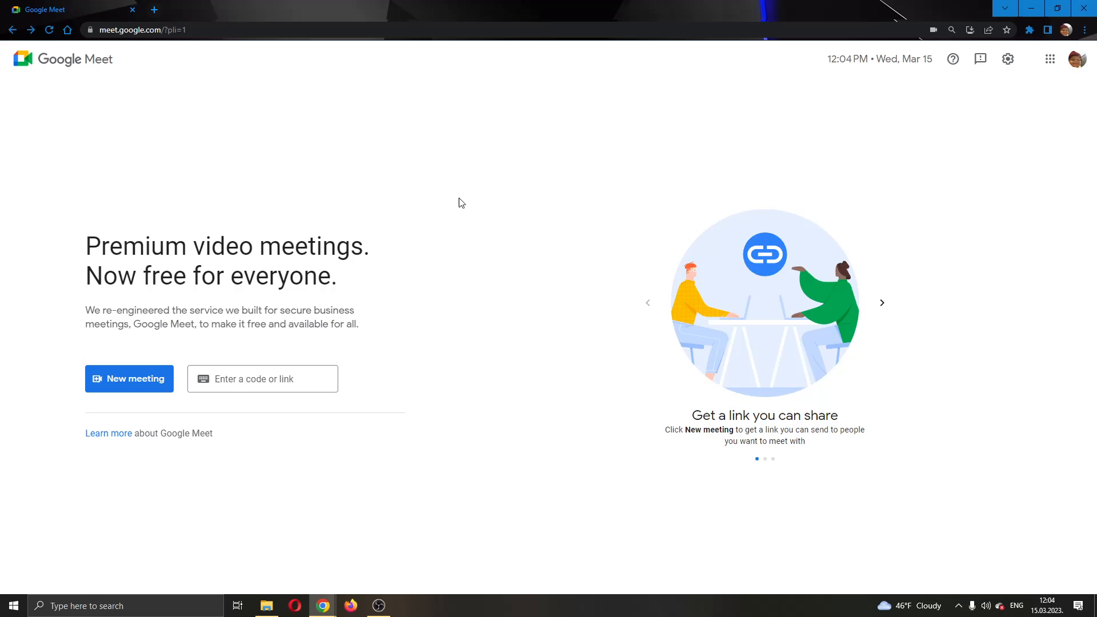
pyautogui.moveTo(502, 395)
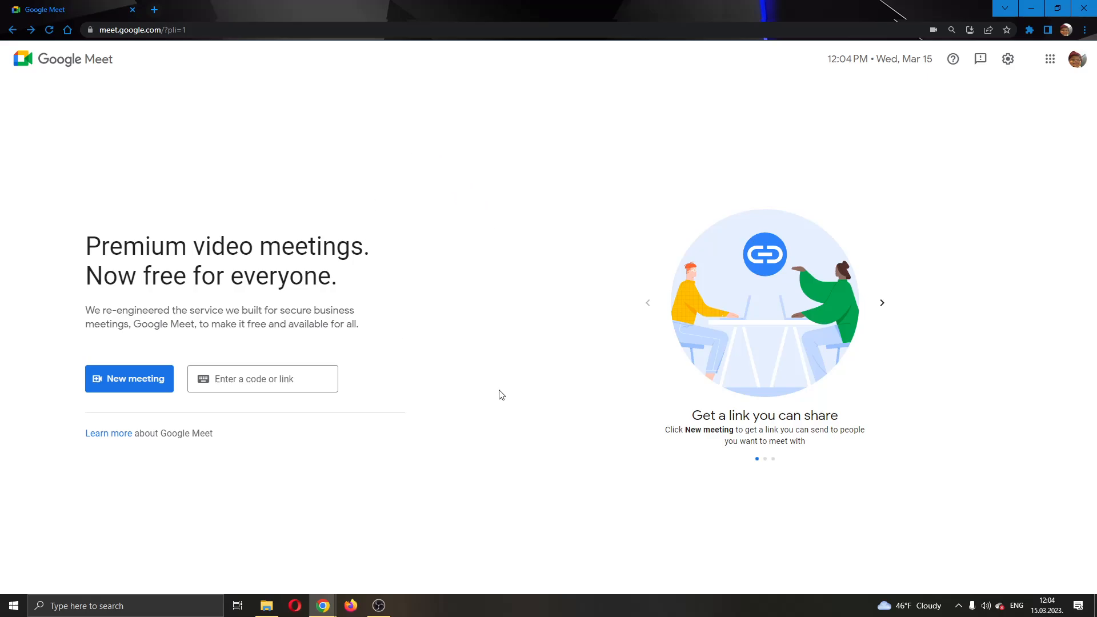
pyautogui.moveTo(406, 252)
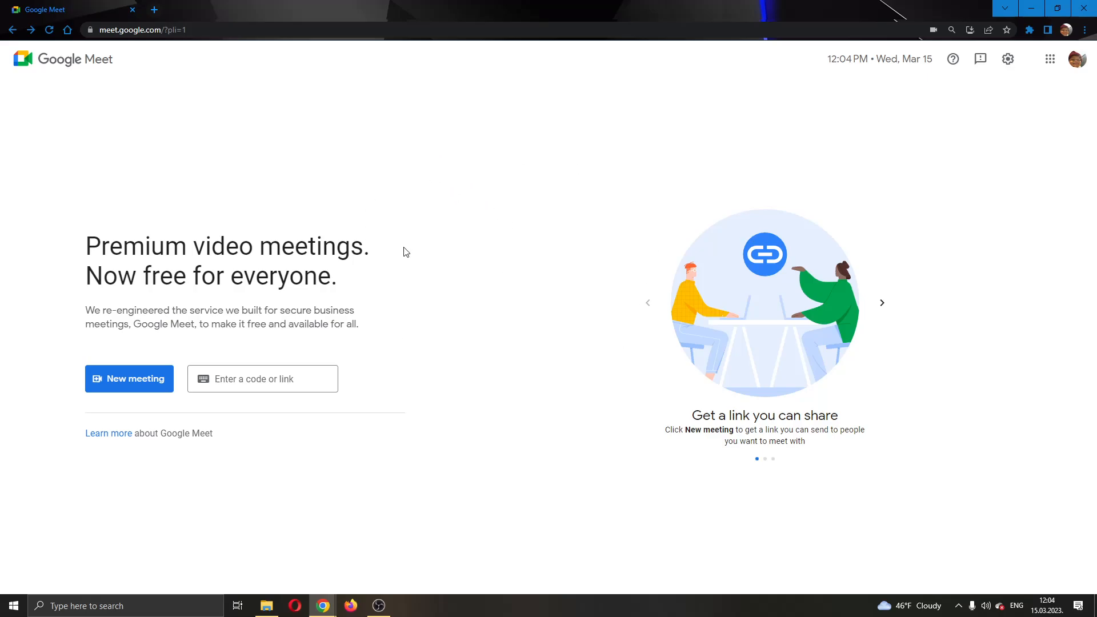
pyautogui.moveTo(139, 378)
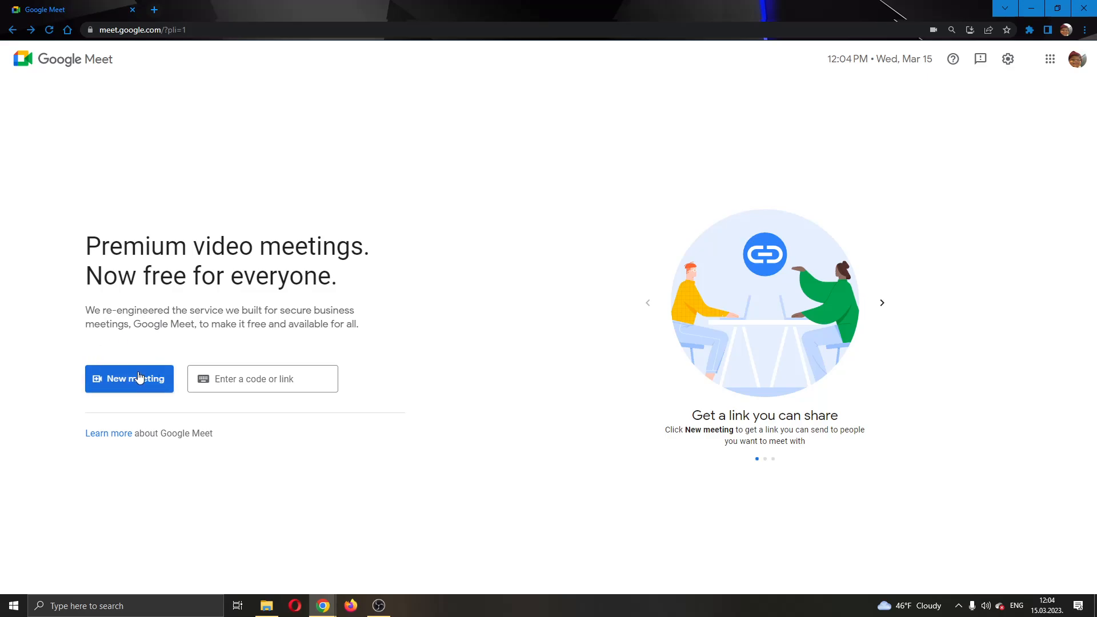
pyautogui.moveTo(121, 387)
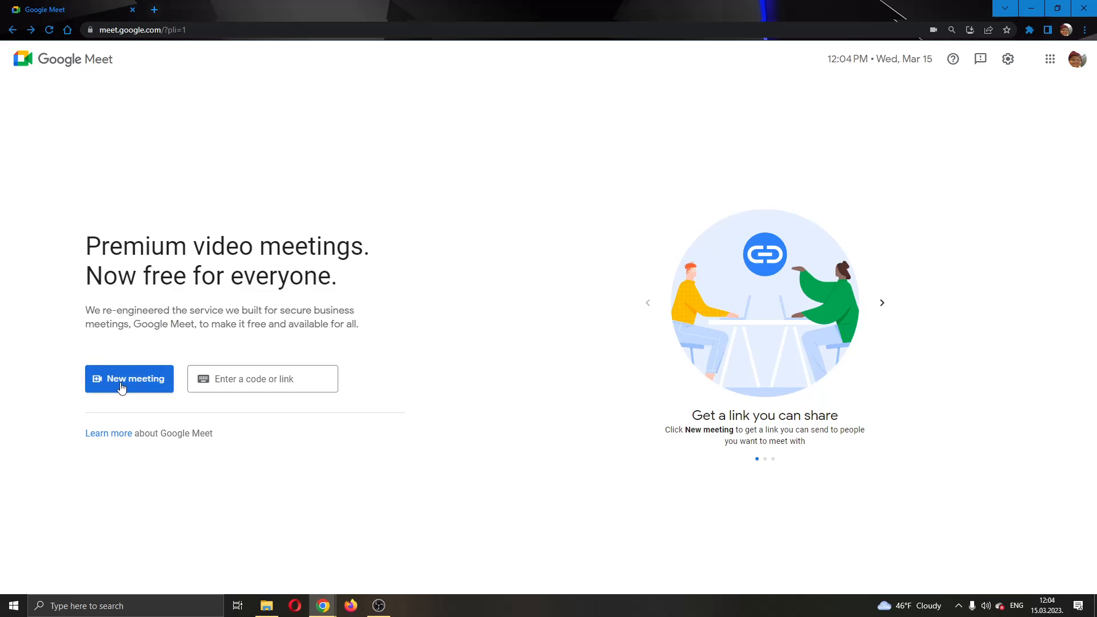
# - From the Meet start page, open the profile menu and go to 'Manage your Google Account'
pyautogui.click(129, 379)
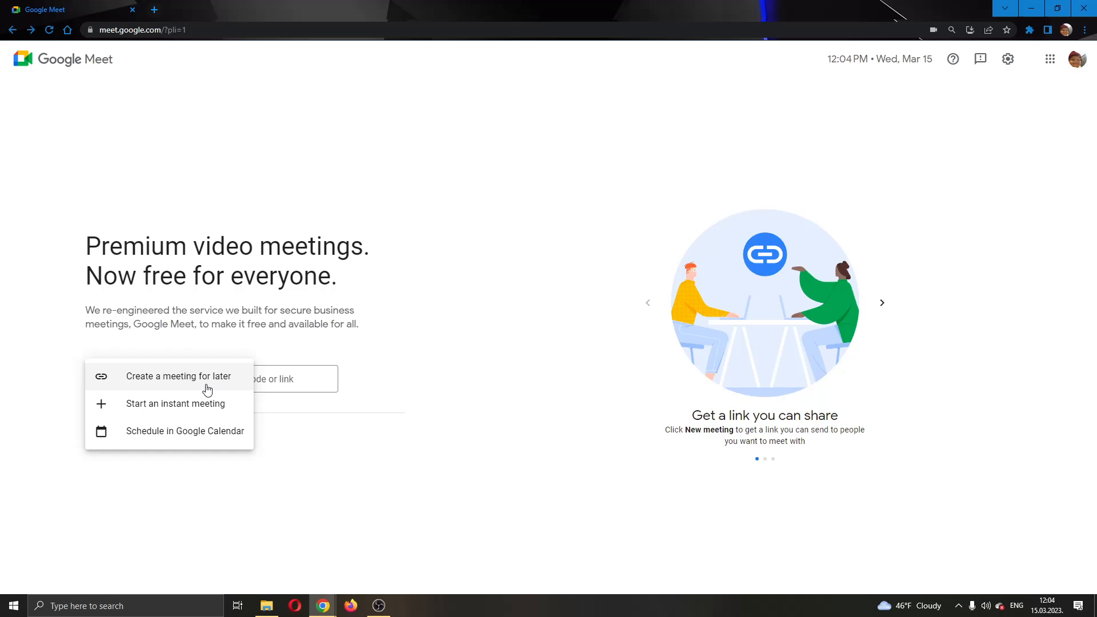
pyautogui.moveTo(144, 410)
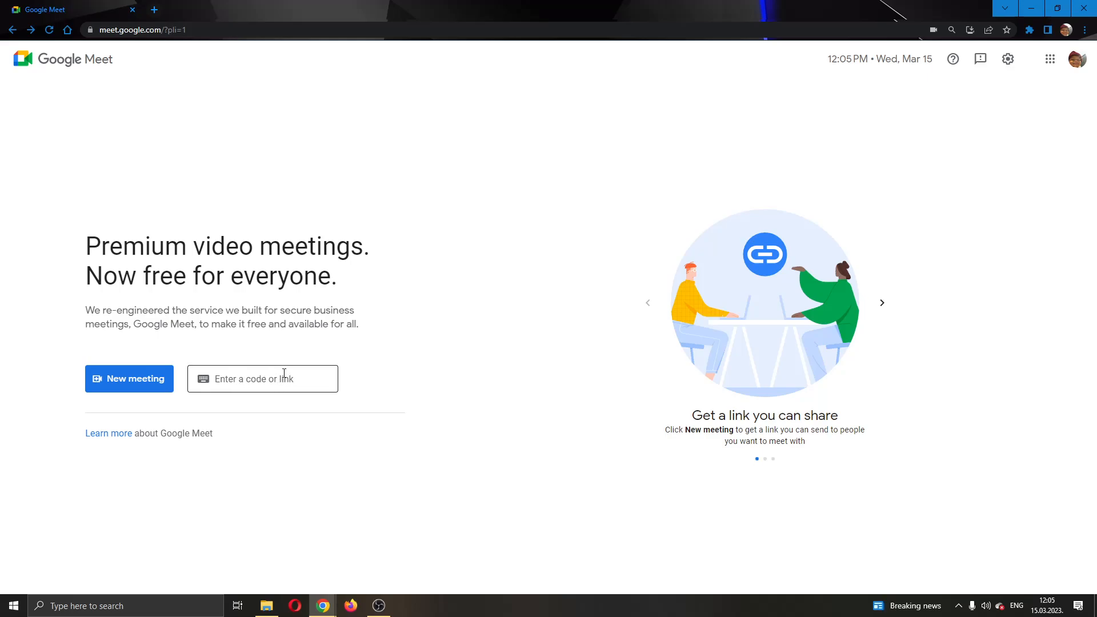
pyautogui.moveTo(416, 418)
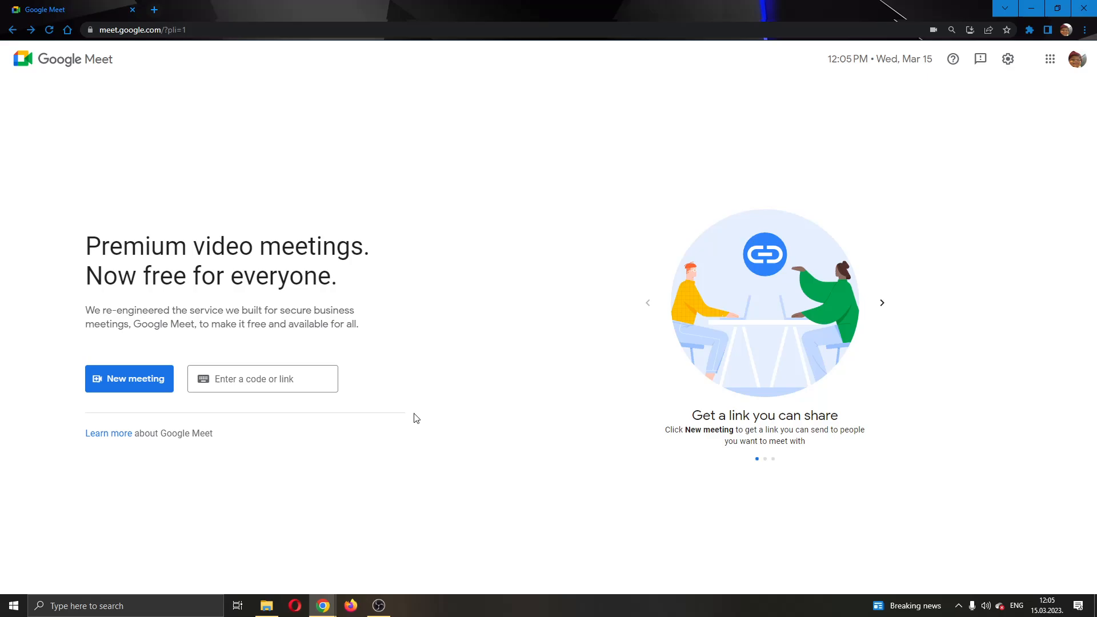
pyautogui.moveTo(505, 349)
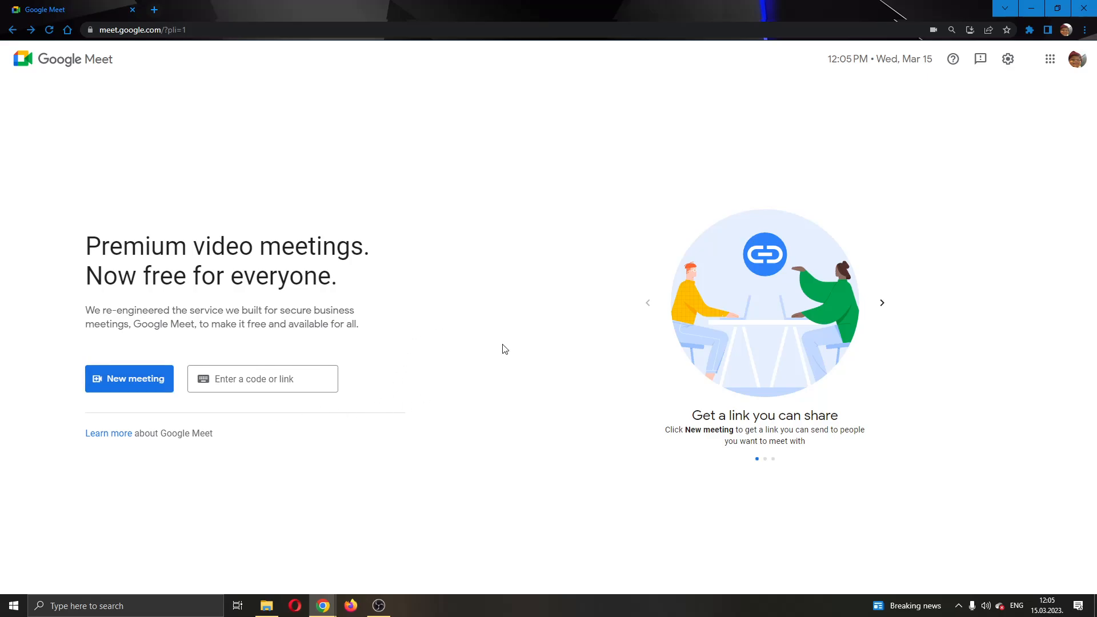
pyautogui.moveTo(542, 261)
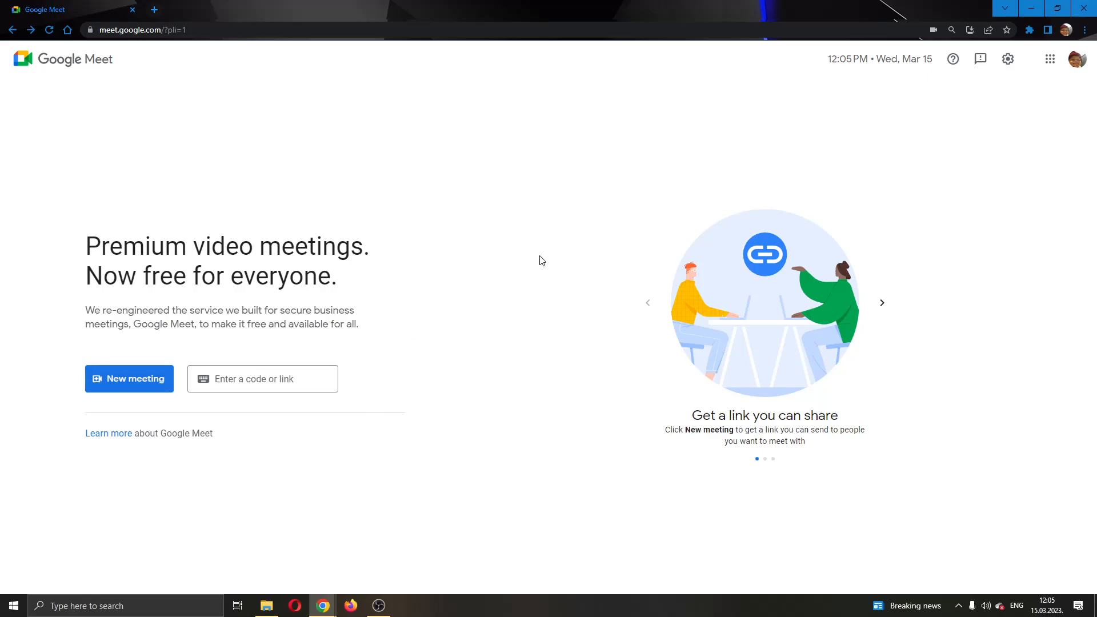
pyautogui.moveTo(119, 388)
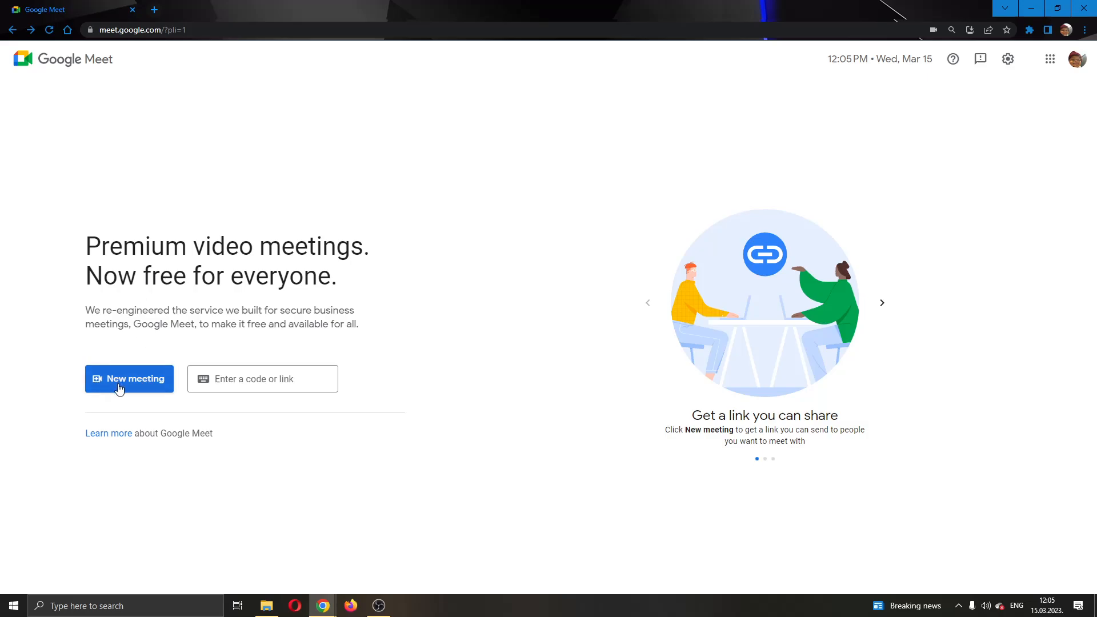
pyautogui.moveTo(505, 316)
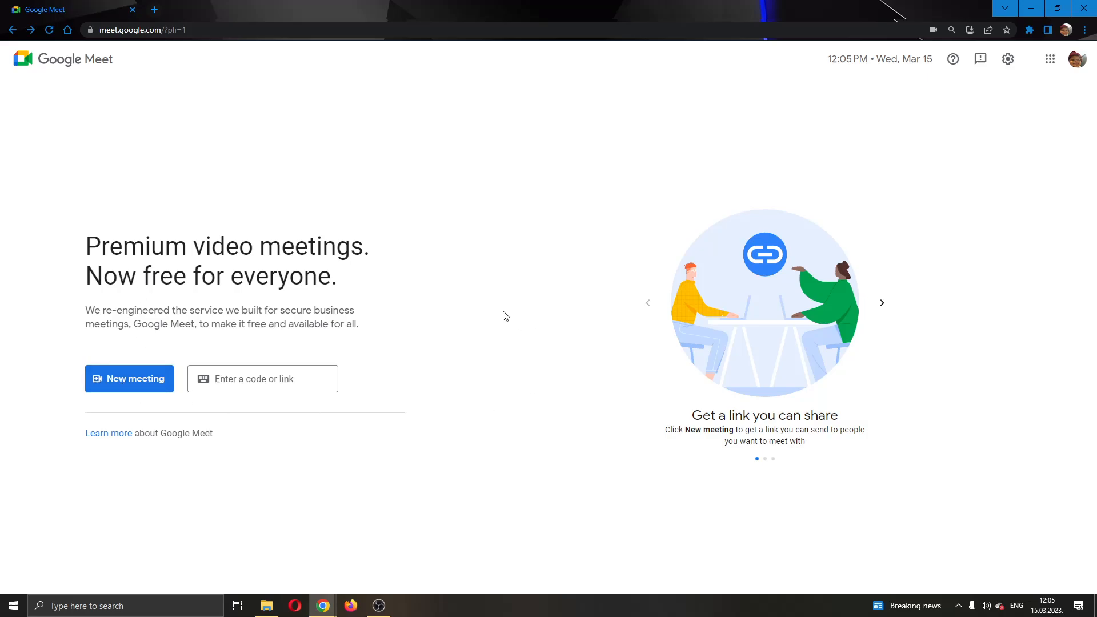
pyautogui.moveTo(493, 309)
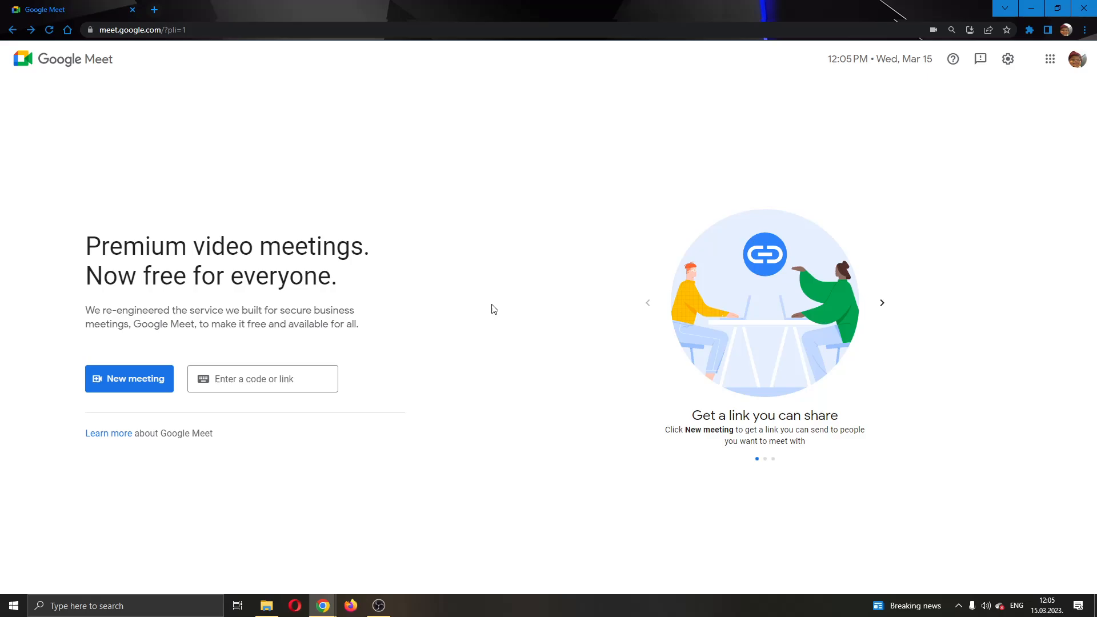
pyautogui.moveTo(681, 211)
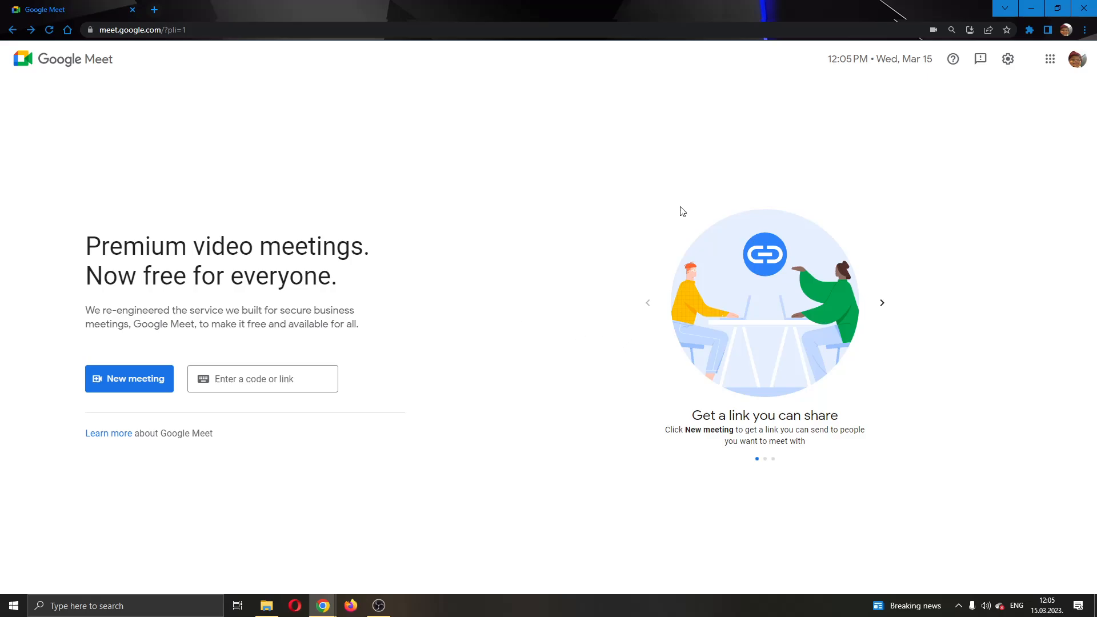
pyautogui.moveTo(1078, 59)
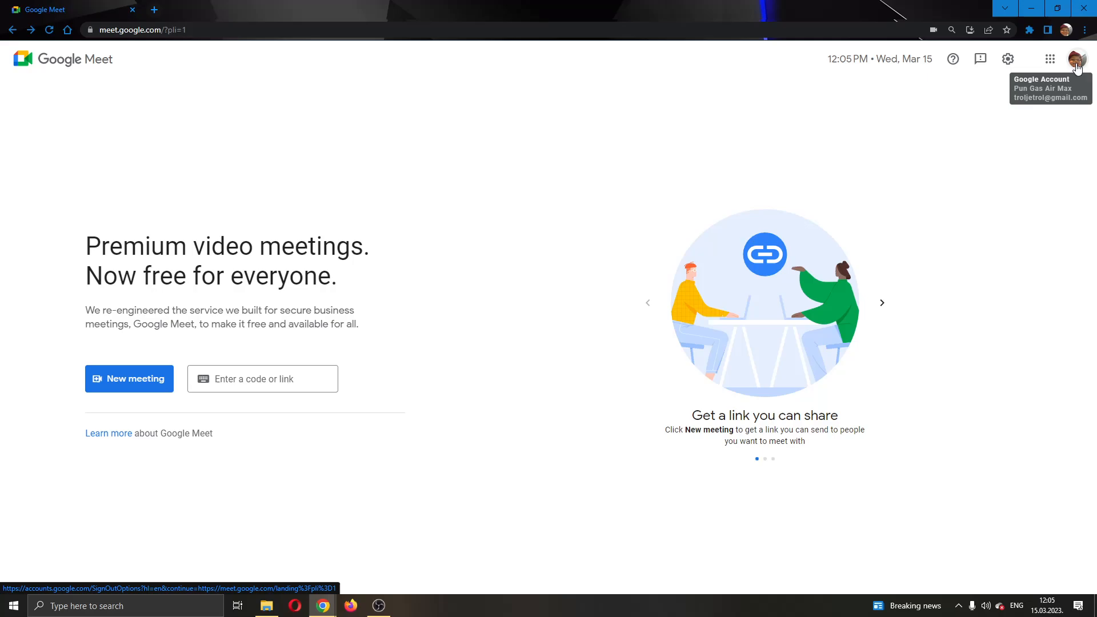
pyautogui.click(1078, 59)
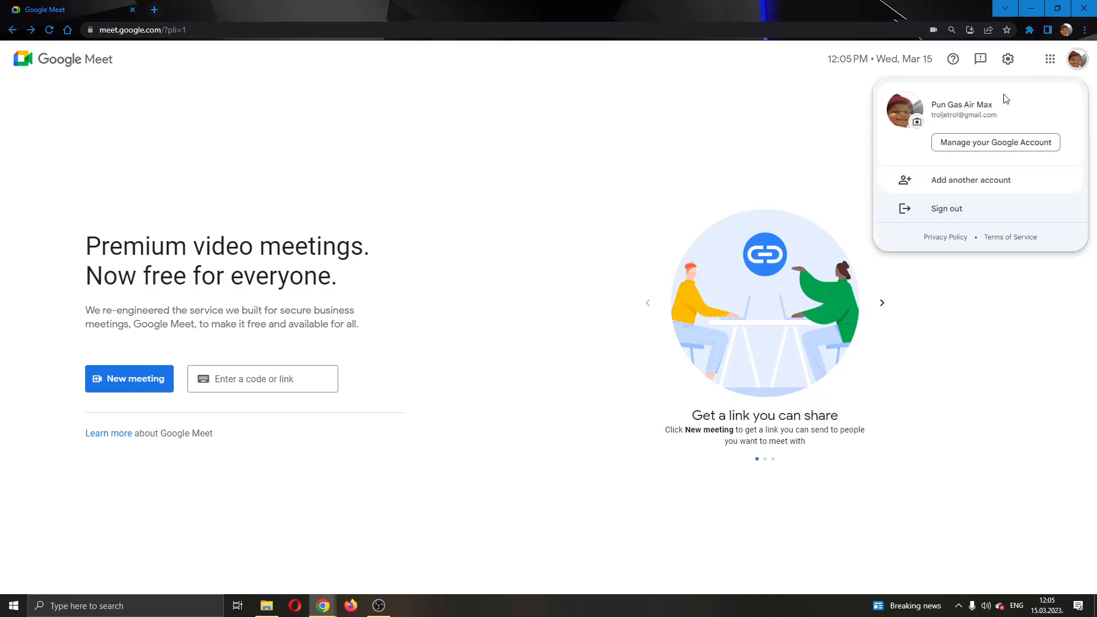
pyautogui.moveTo(976, 189)
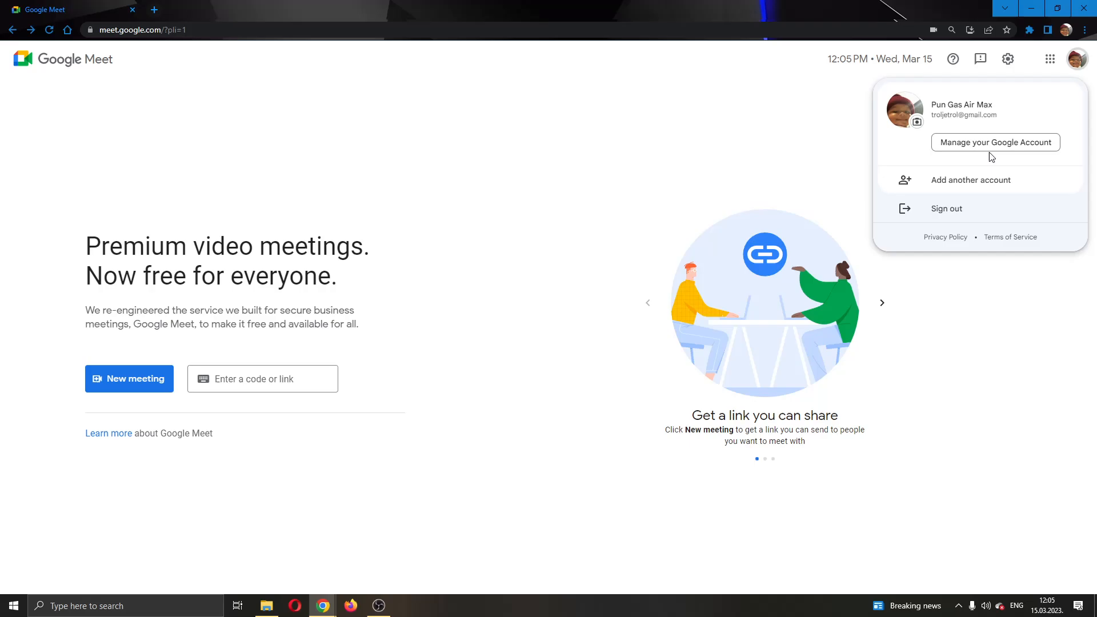
pyautogui.click(996, 142)
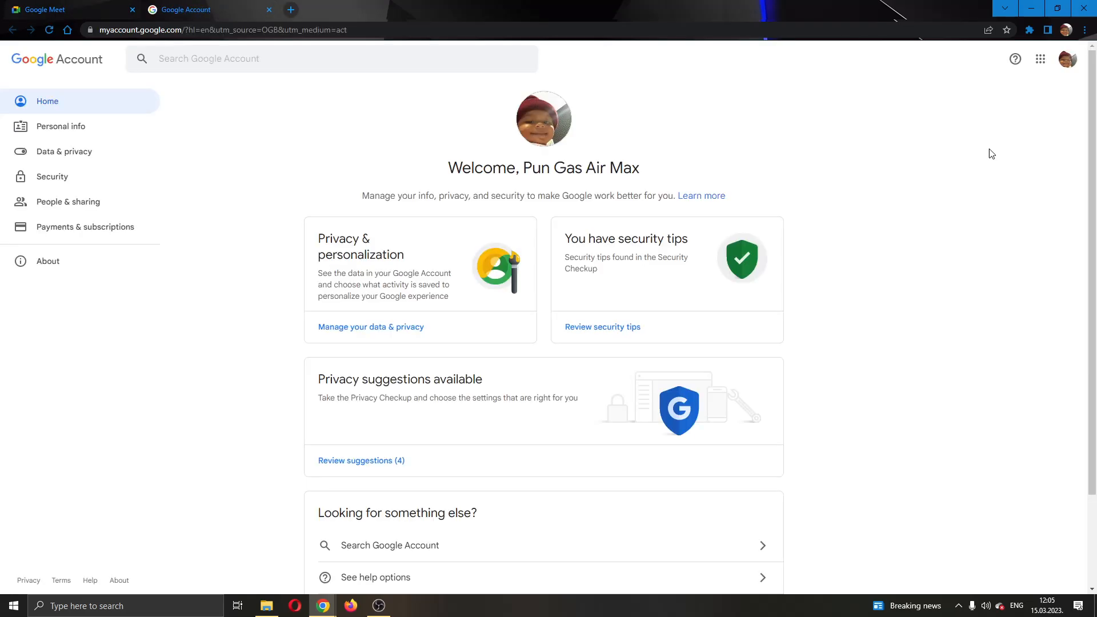
pyautogui.moveTo(325, 124)
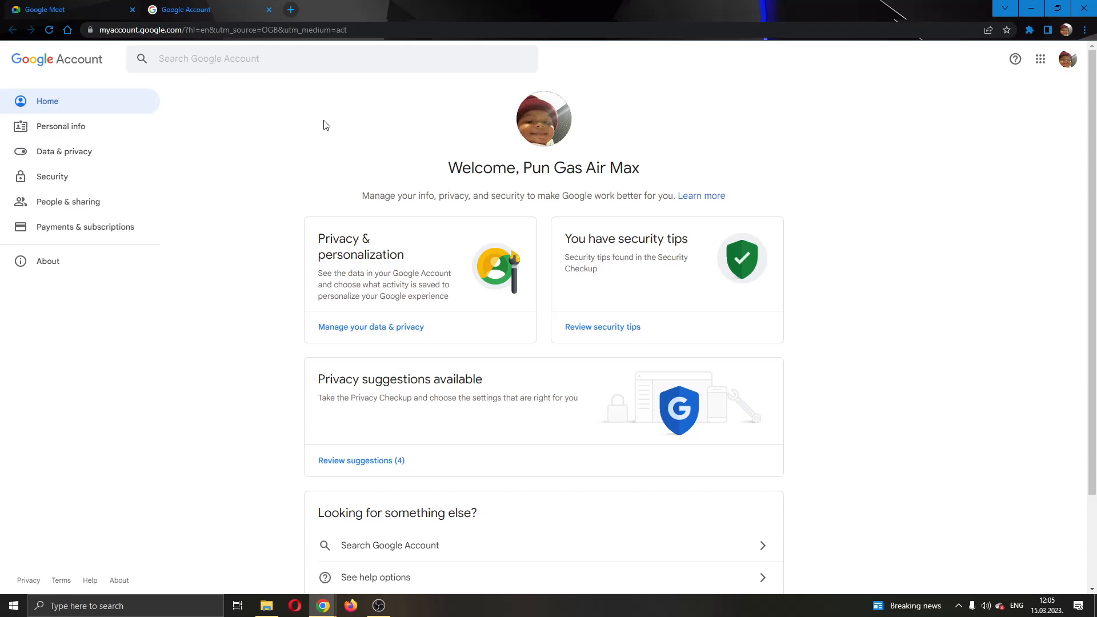
pyautogui.moveTo(263, 114)
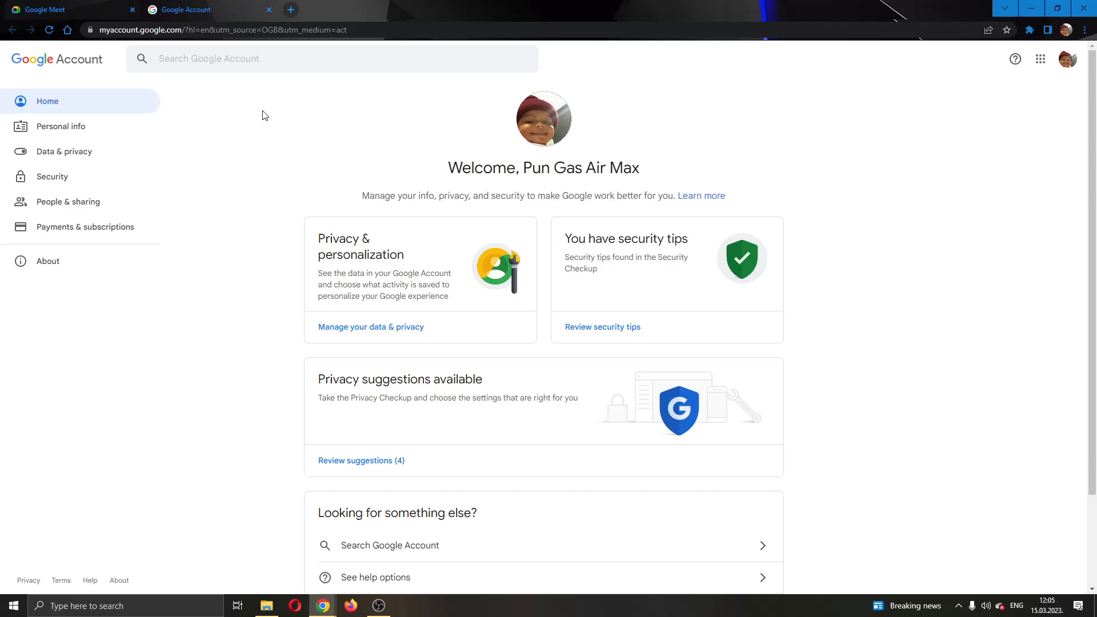
pyautogui.moveTo(427, 141)
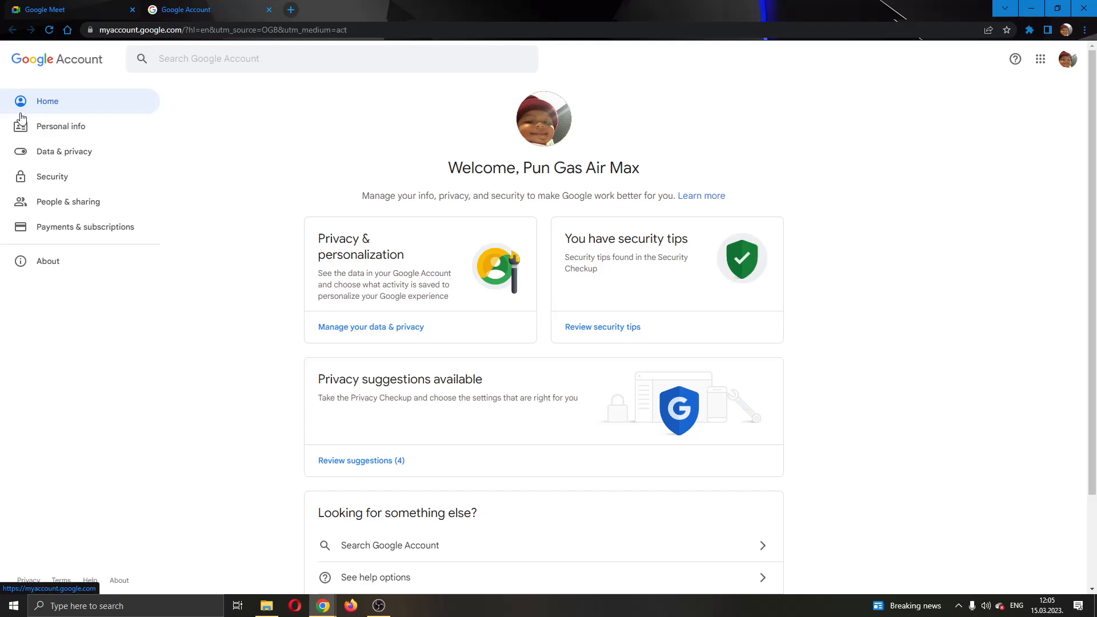
pyautogui.moveTo(83, 110)
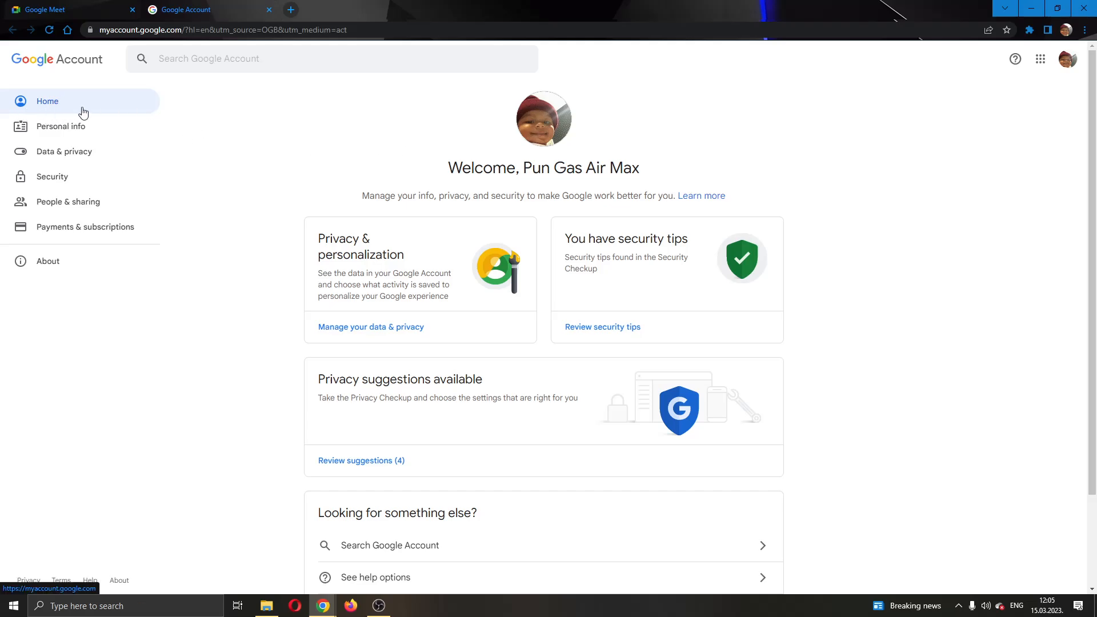
pyautogui.moveTo(83, 139)
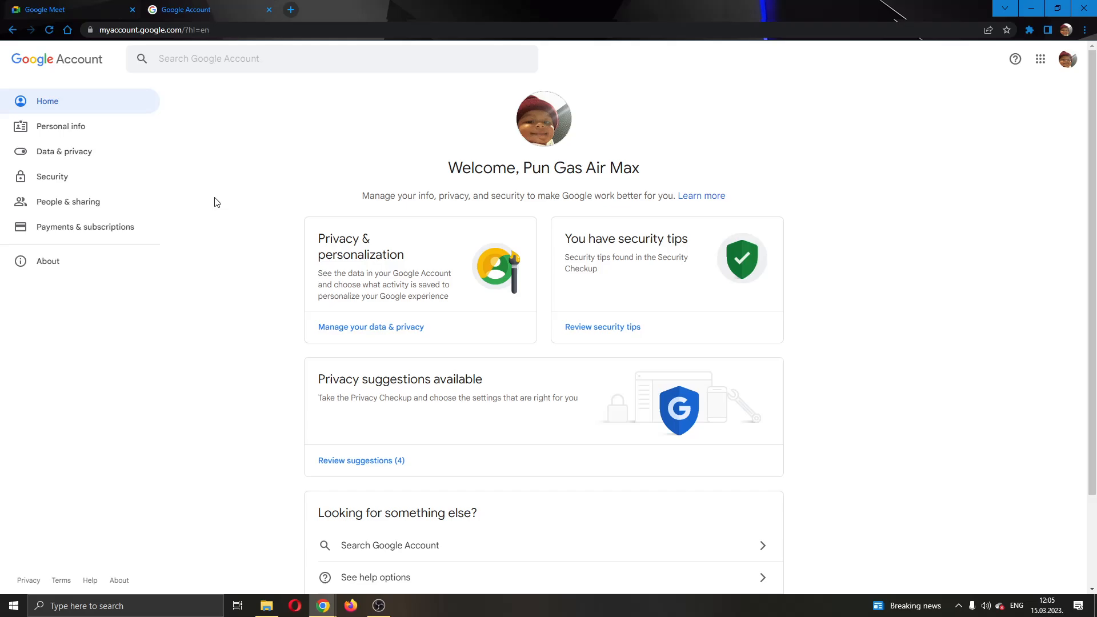
pyautogui.moveTo(66, 132)
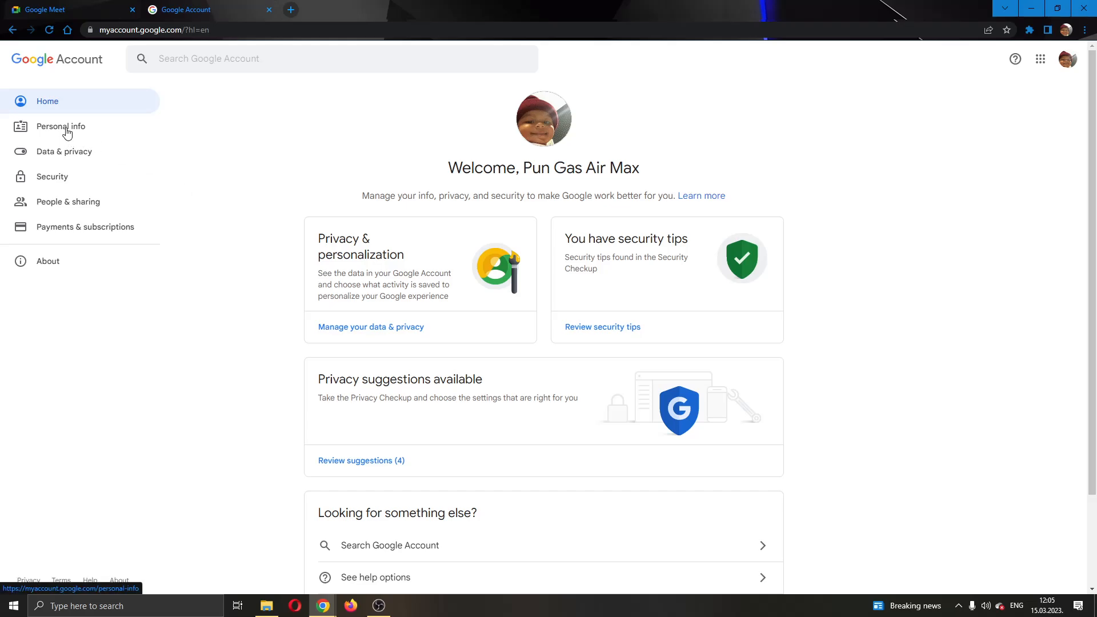
# - Switch from the Google Account Home page to the Personal info section
pyautogui.click(61, 127)
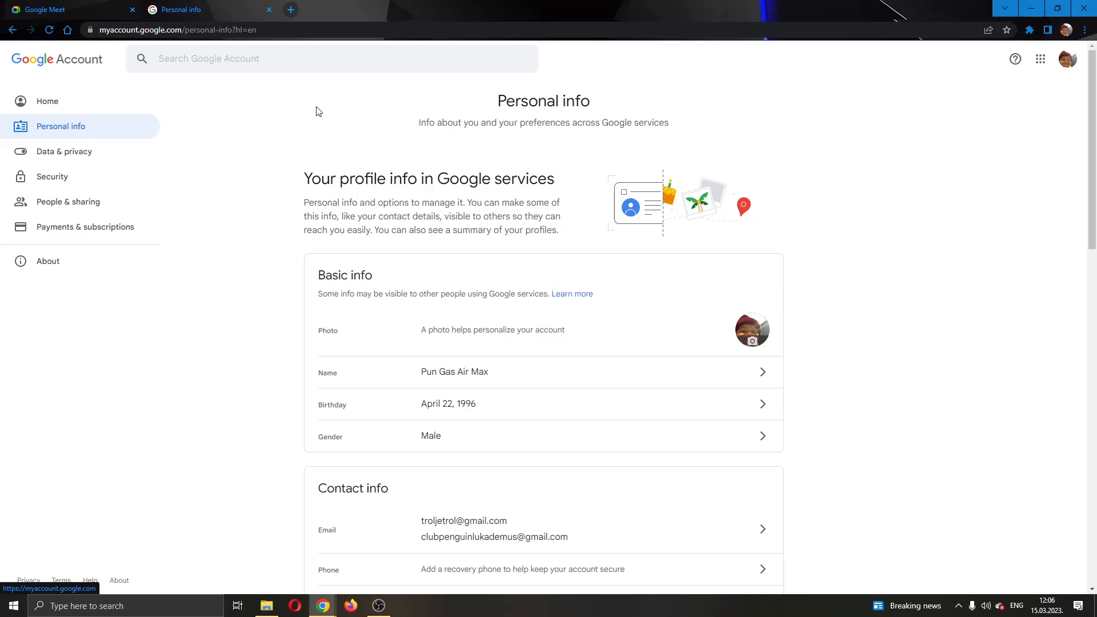
pyautogui.moveTo(582, 435)
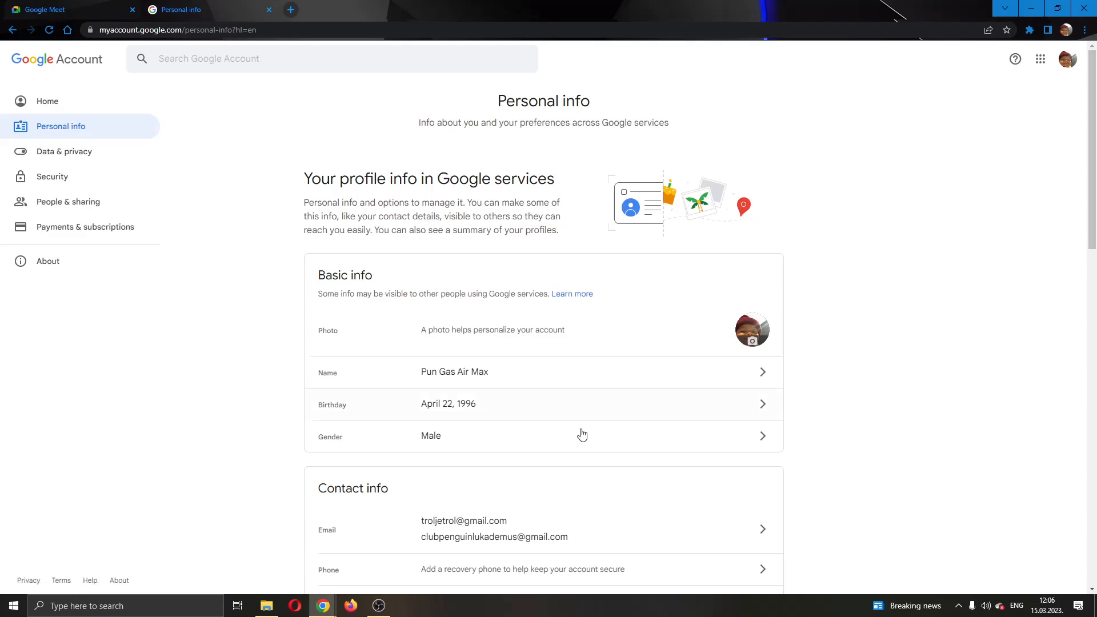
pyautogui.moveTo(508, 411)
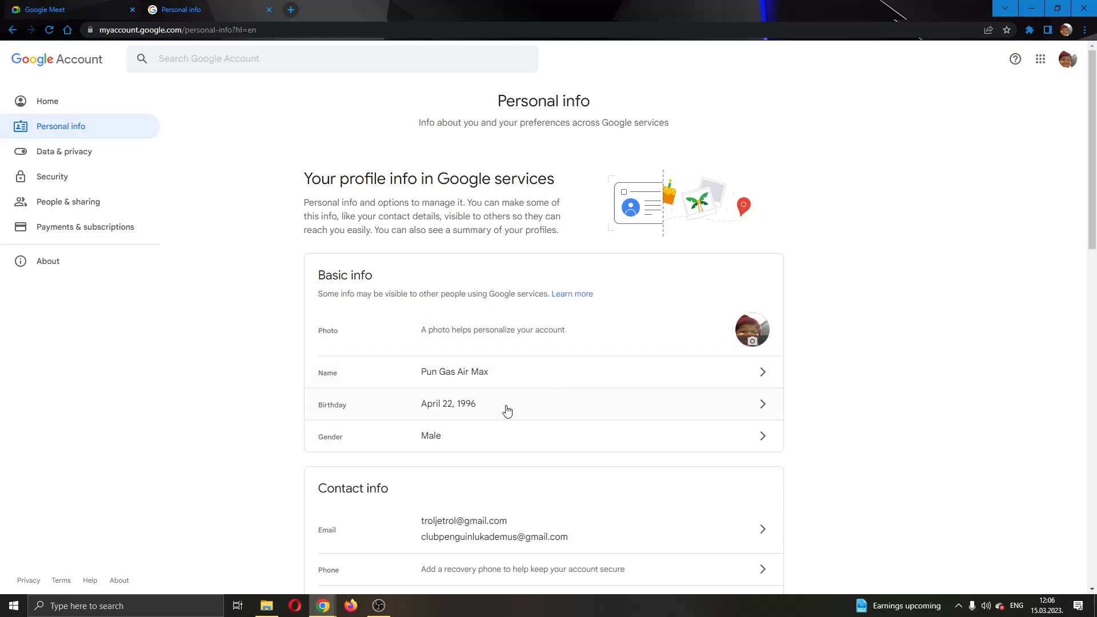
pyautogui.moveTo(367, 378)
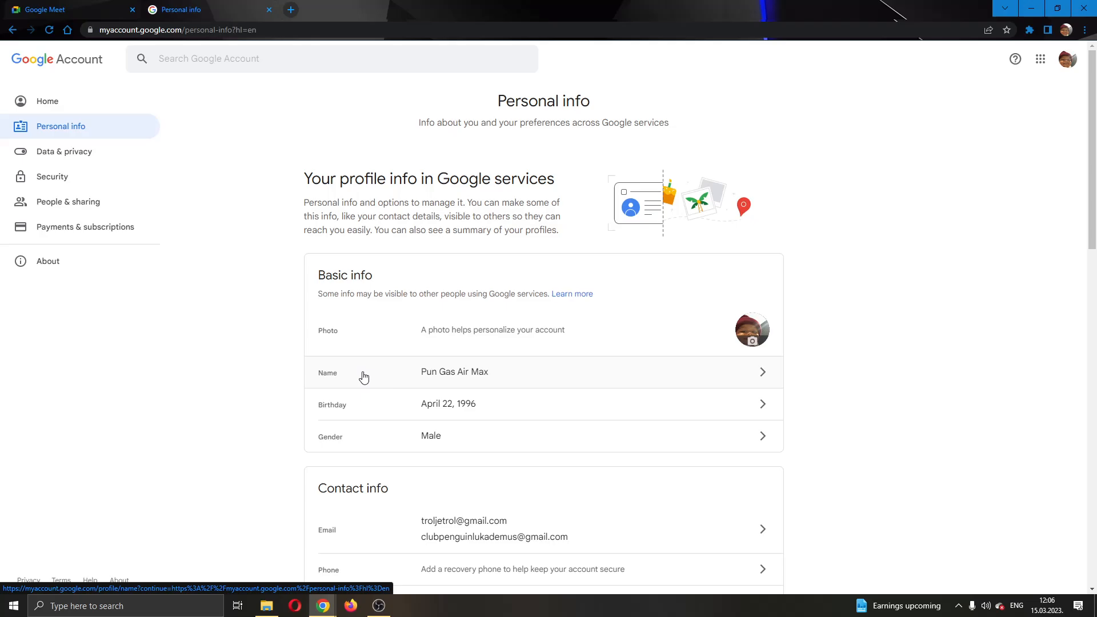
# - Open the Name row under Basic info and its pencil edit form
pyautogui.click(365, 372)
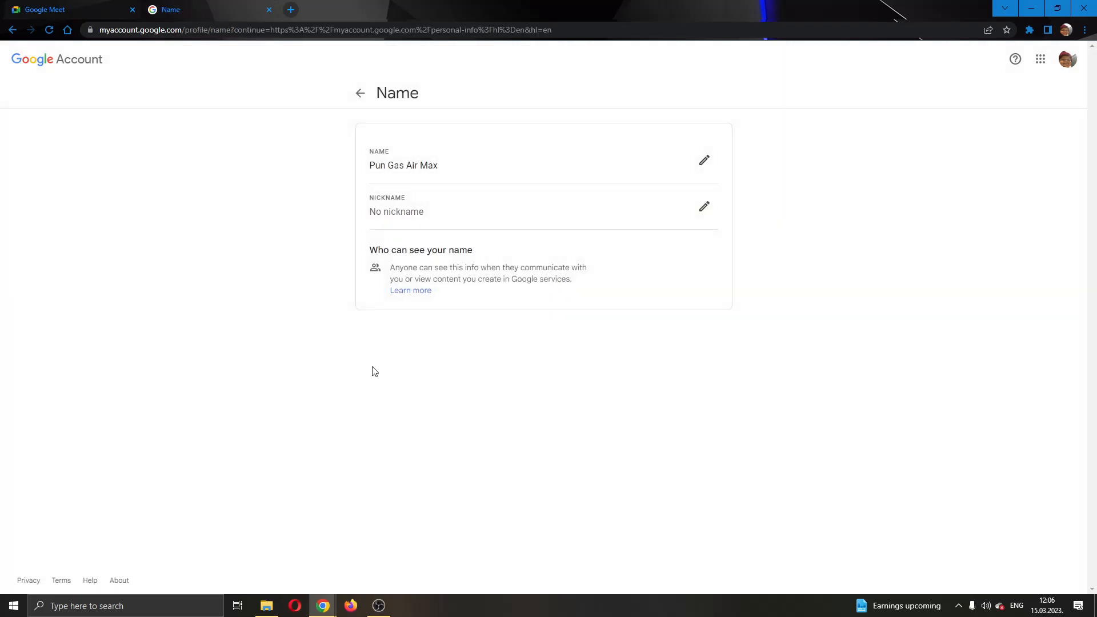
pyautogui.moveTo(278, 303)
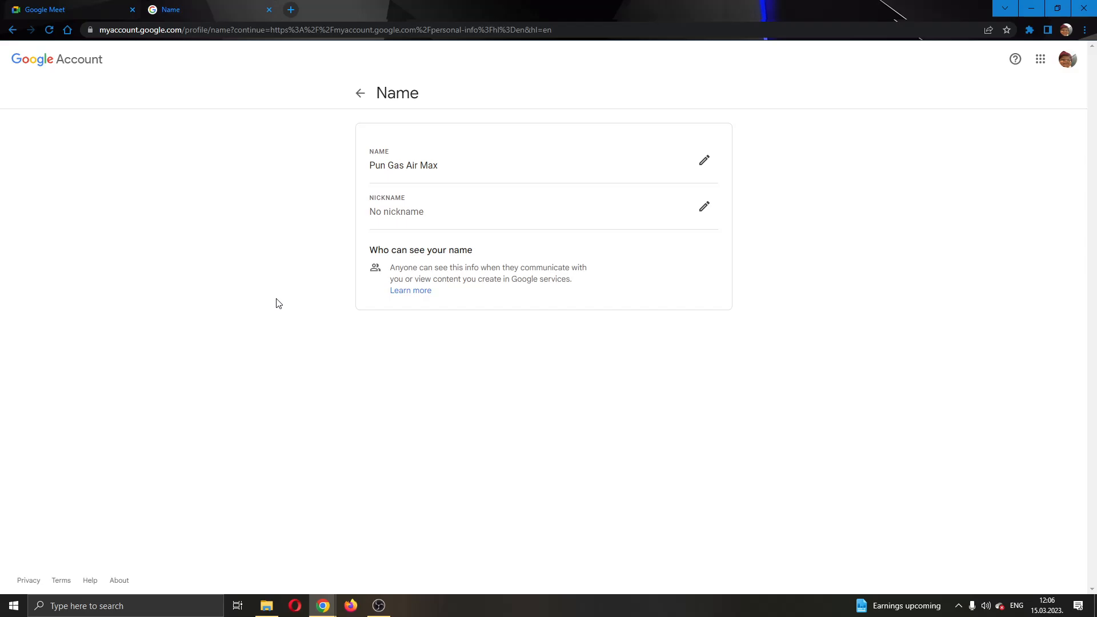
pyautogui.click(704, 161)
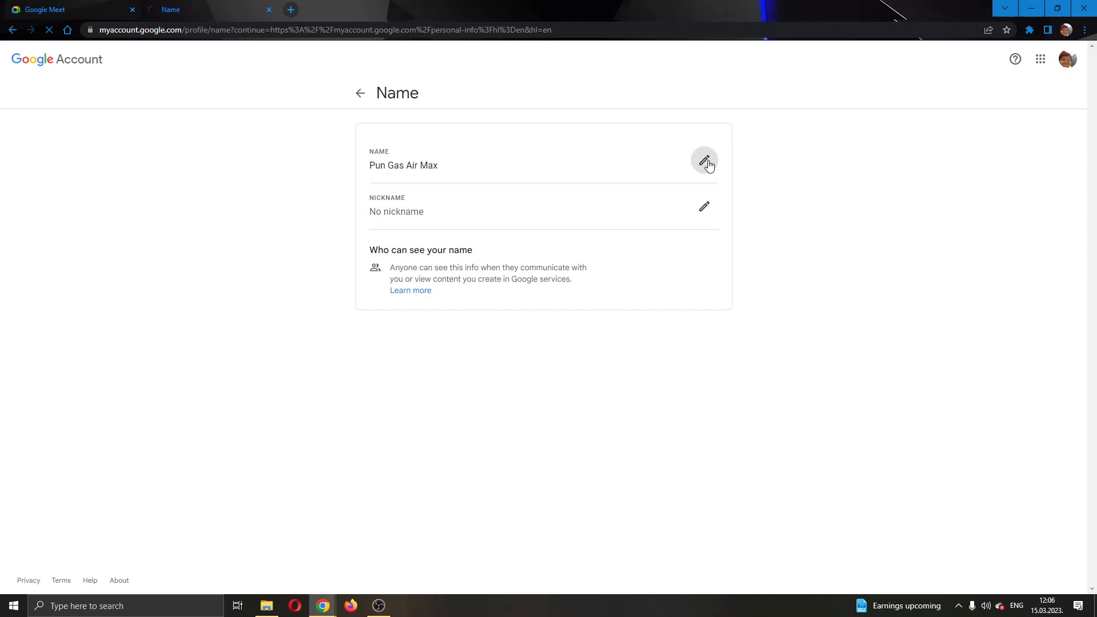
pyautogui.click(704, 161)
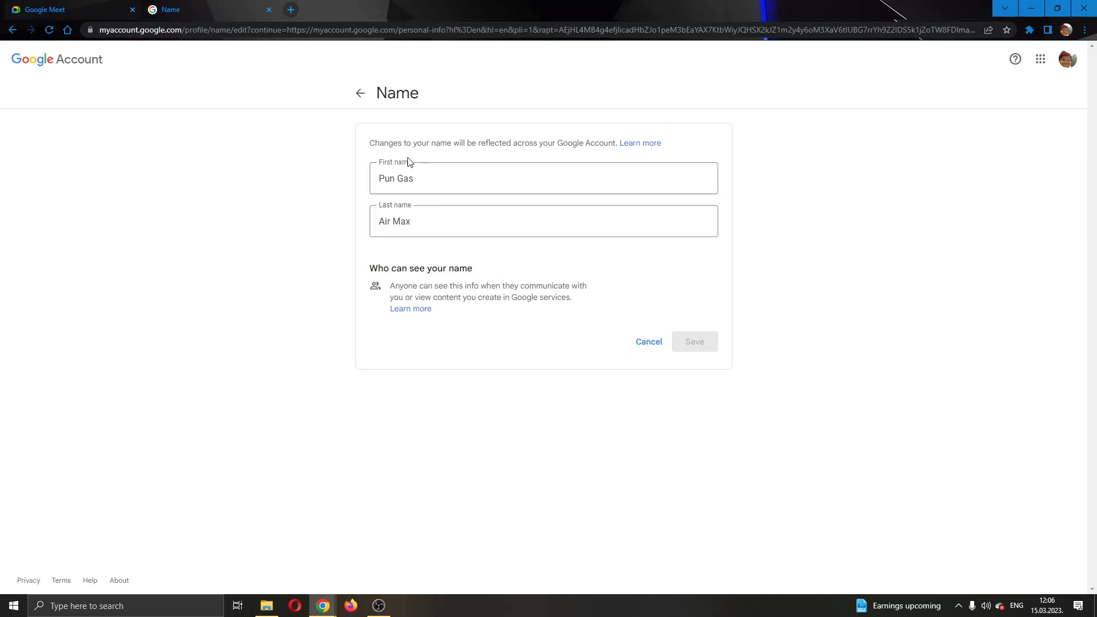
# - Cancel the name editor, leaving the current first and last name unchanged
pyautogui.click(695, 341)
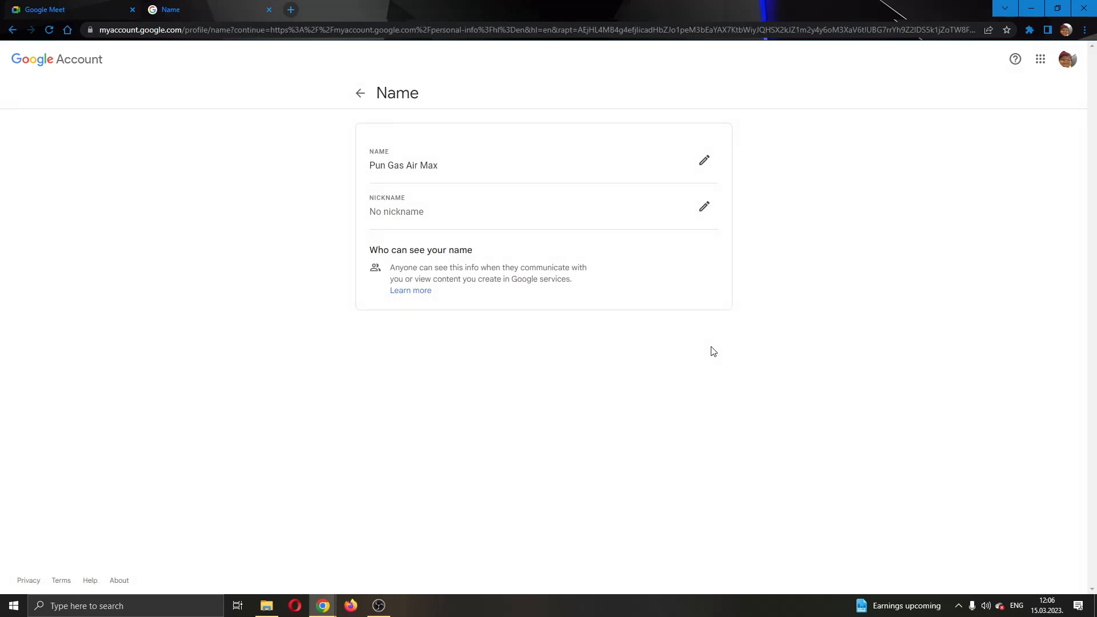
pyautogui.moveTo(383, 226)
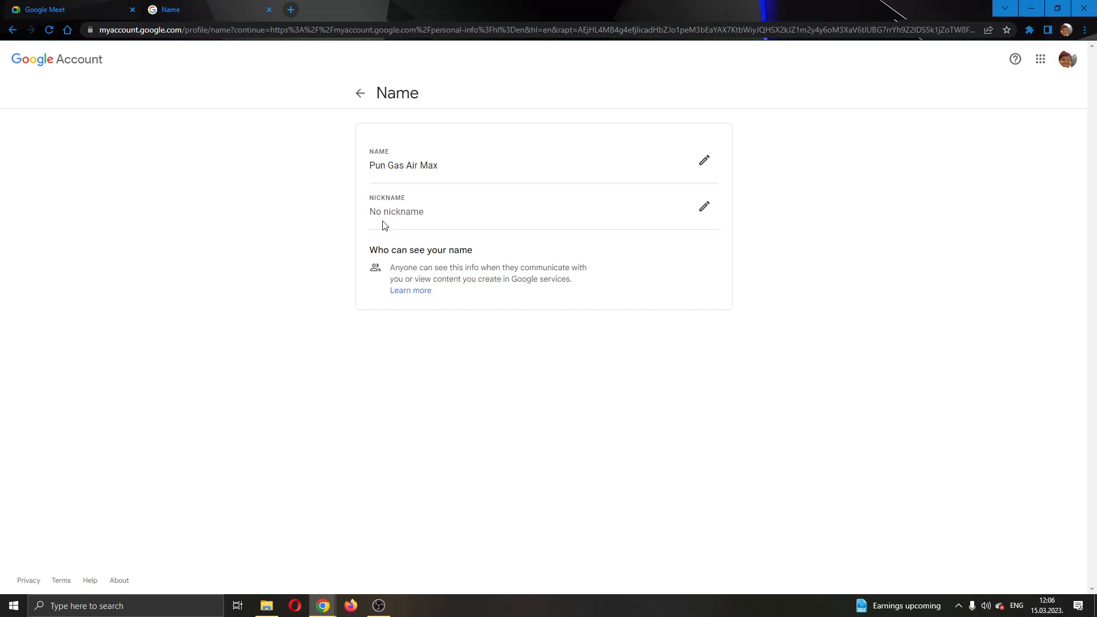
pyautogui.moveTo(782, 274)
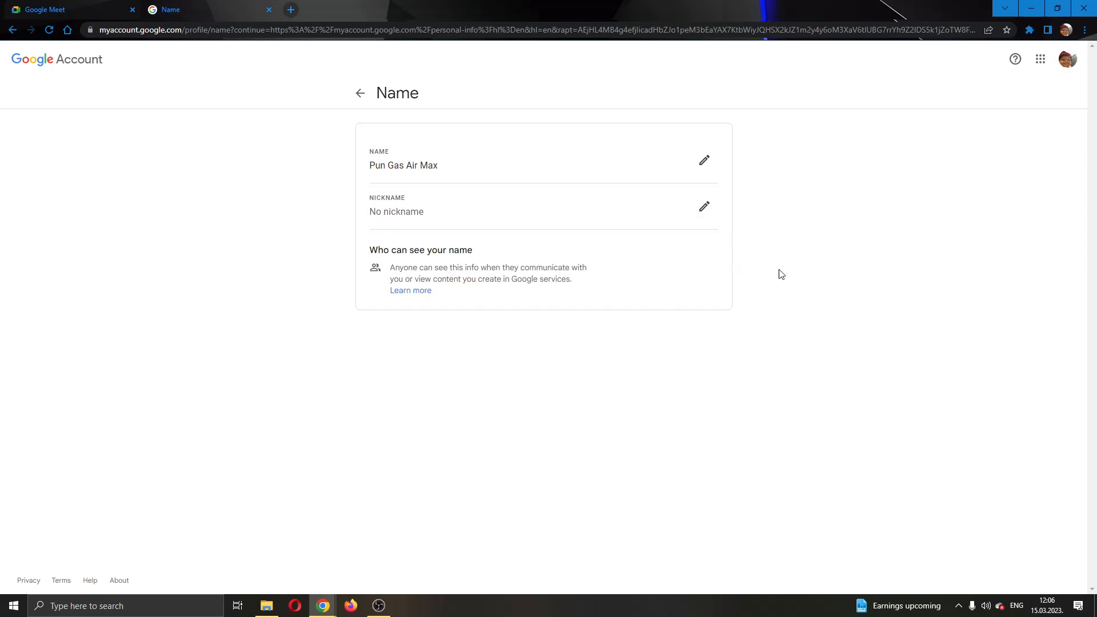
pyautogui.moveTo(546, 206)
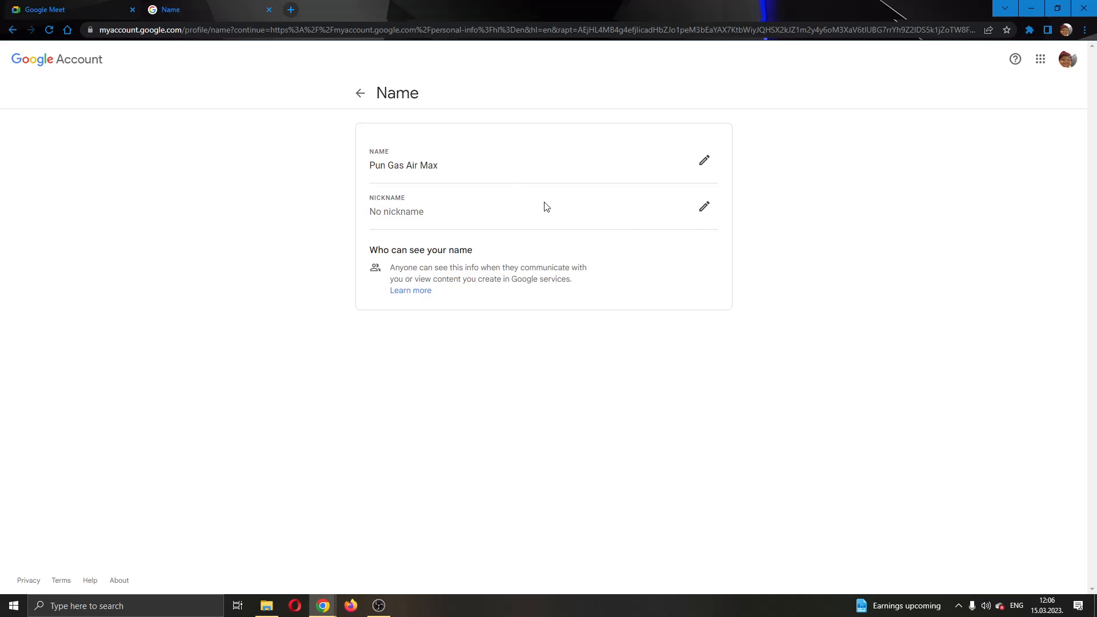
pyautogui.moveTo(272, 21)
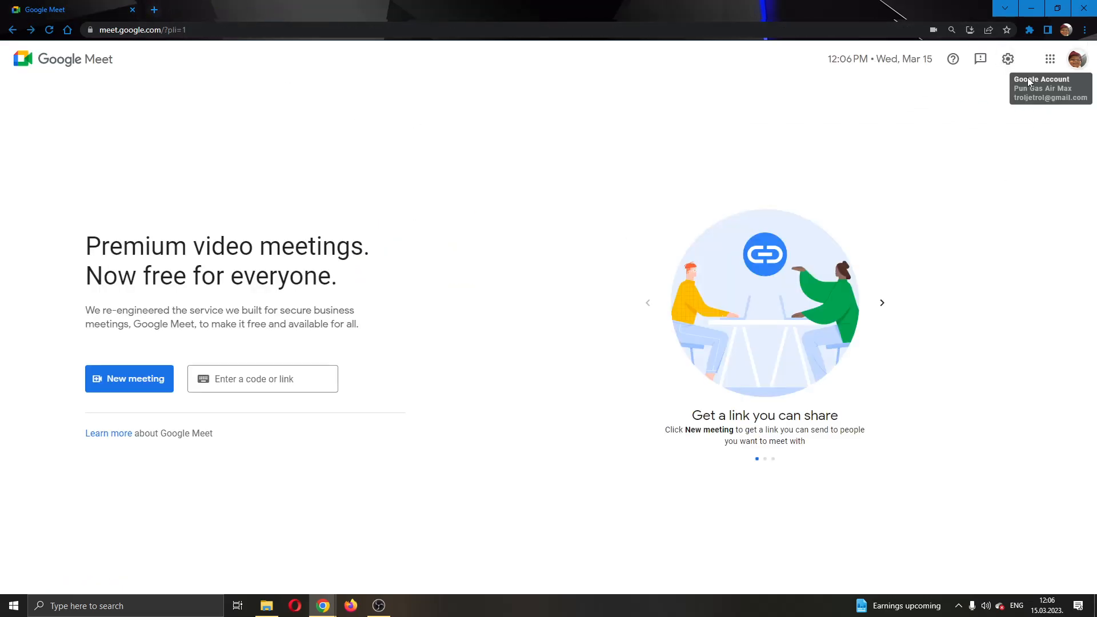
pyautogui.moveTo(525, 159)
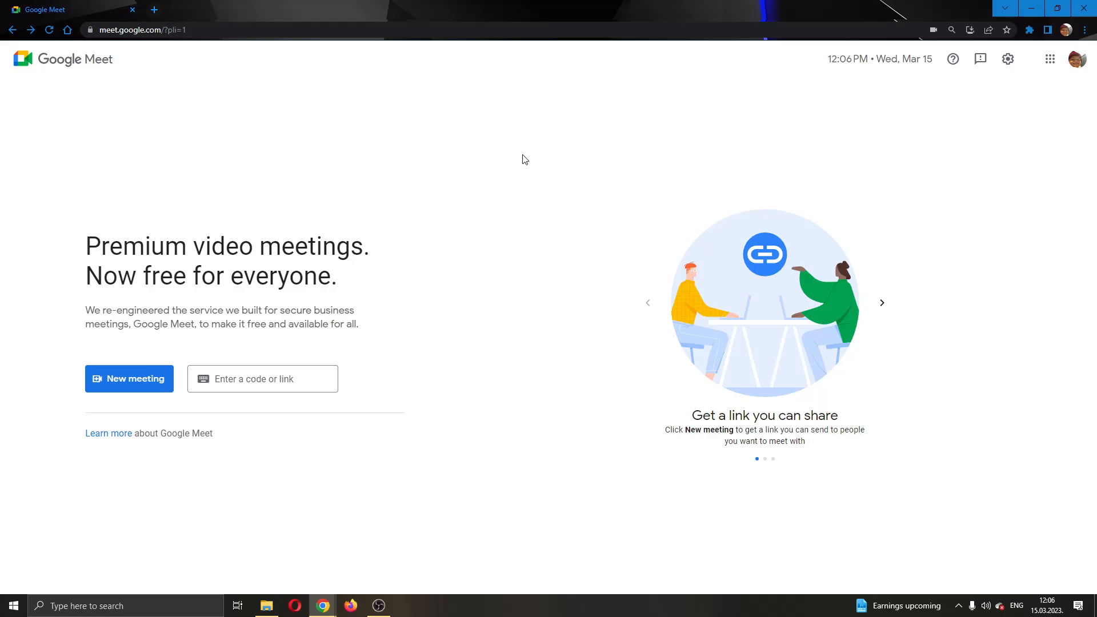
pyautogui.moveTo(513, 147)
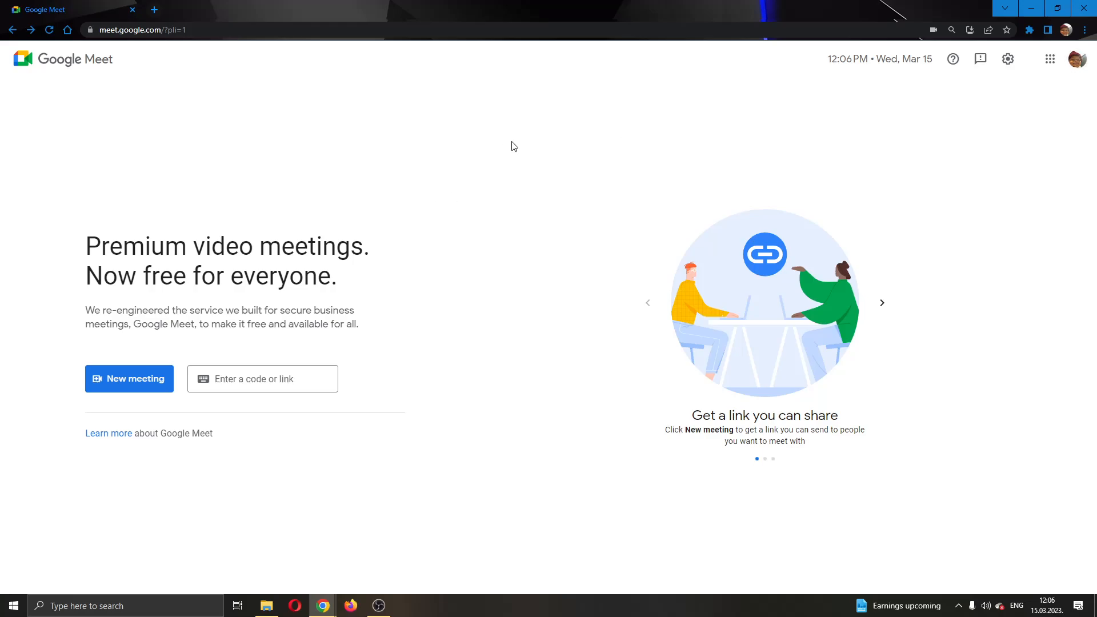